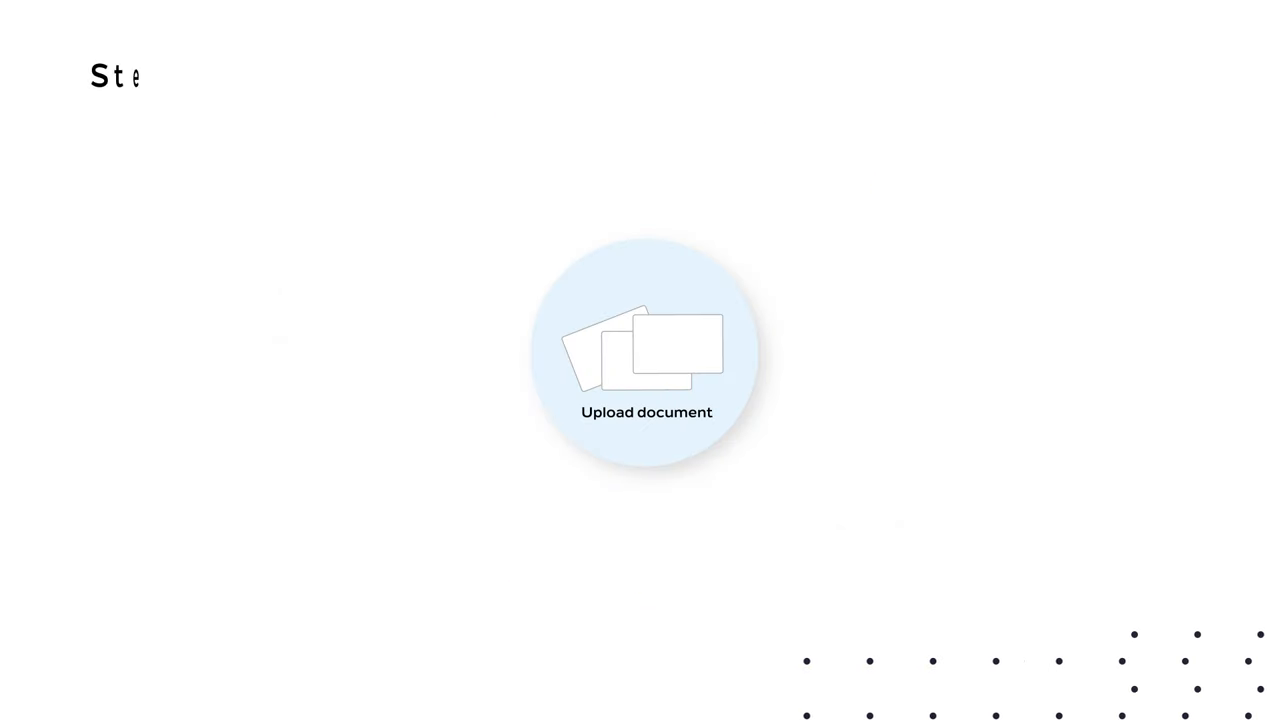
Turn on OCR data capture and choose United Kingdom as the country.
{"action": "left_click", "coordinate": [646, 353]}
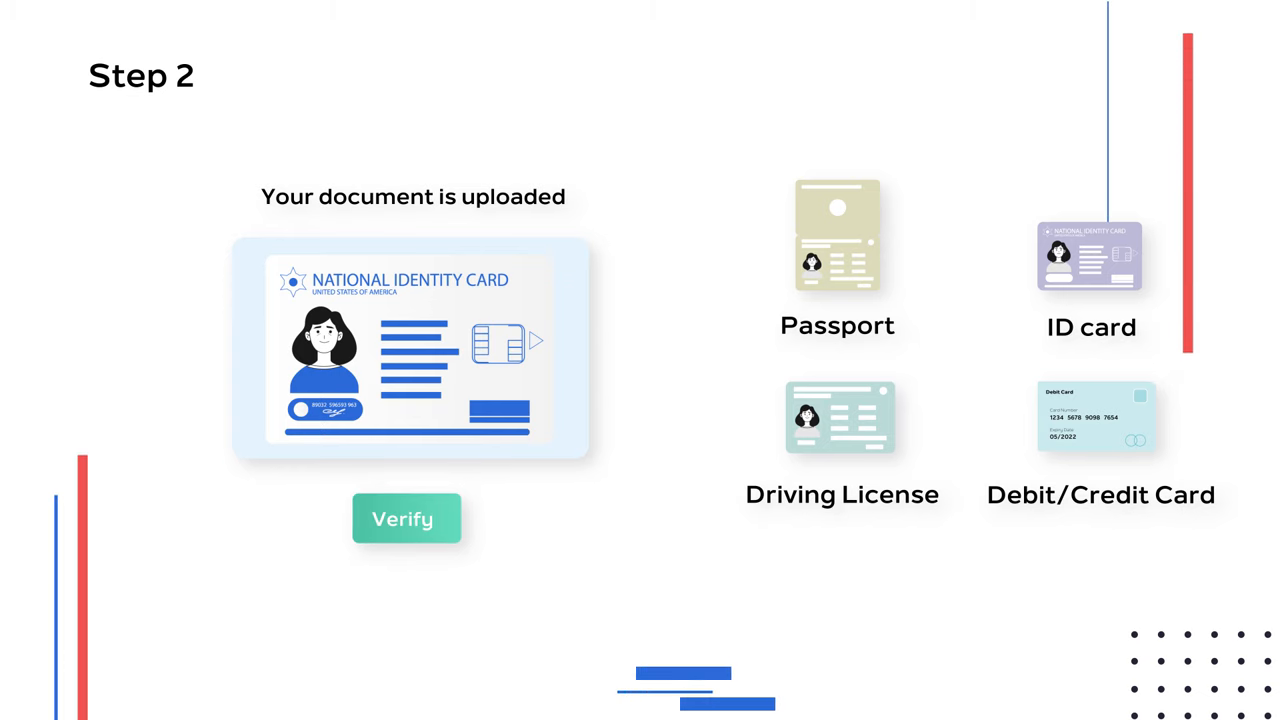
{"action": "left_click", "coordinate": [406, 518]}
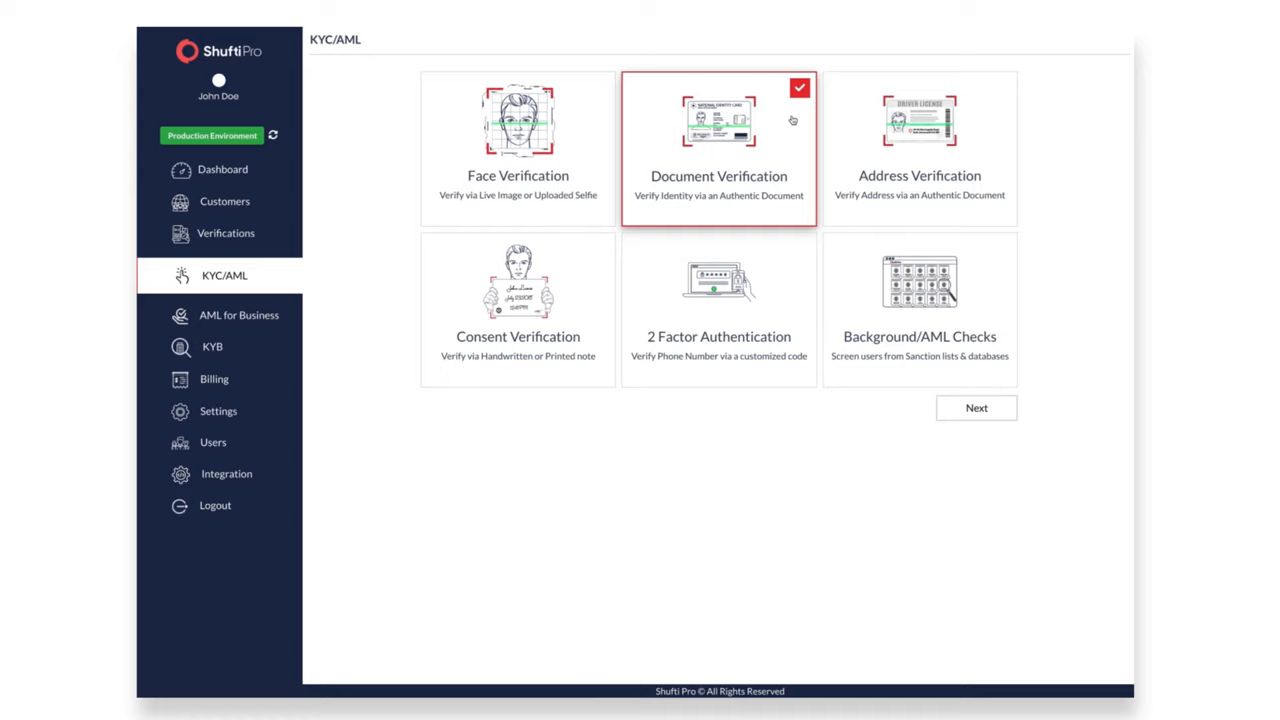
{"action": "left_click", "coordinate": [975, 407]}
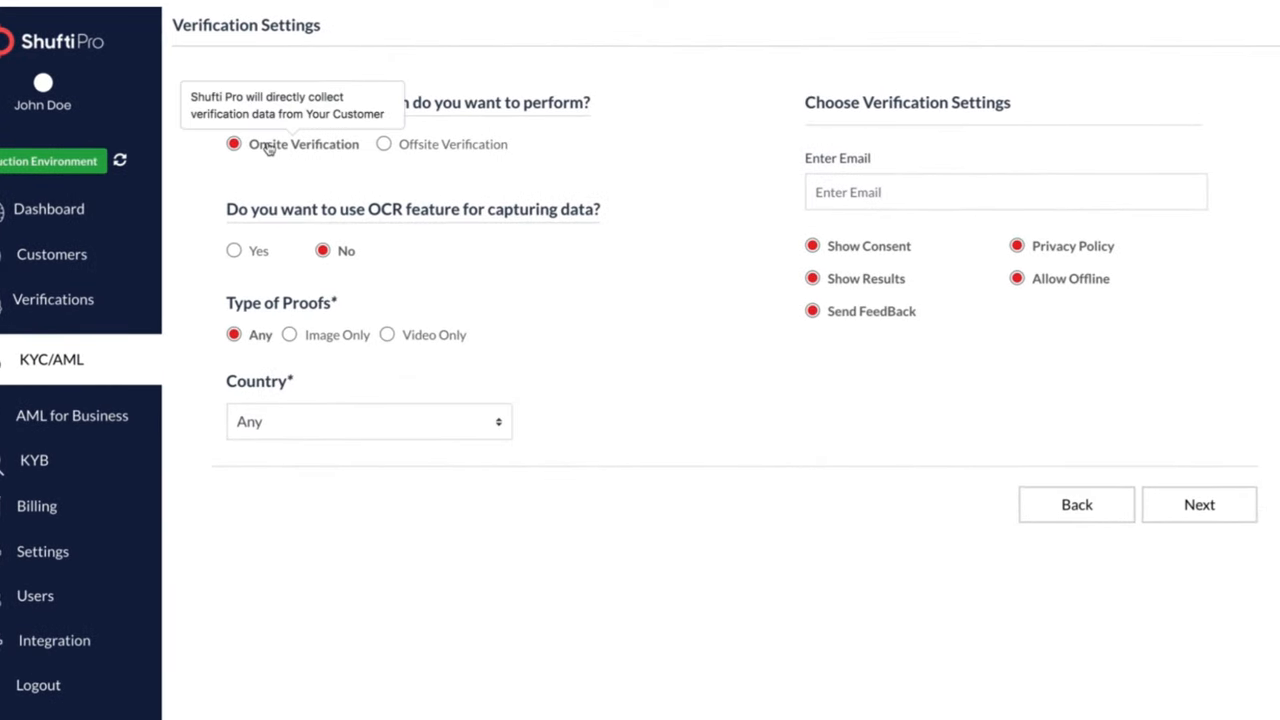
{"action": "mouse_move", "coordinate": [410, 150]}
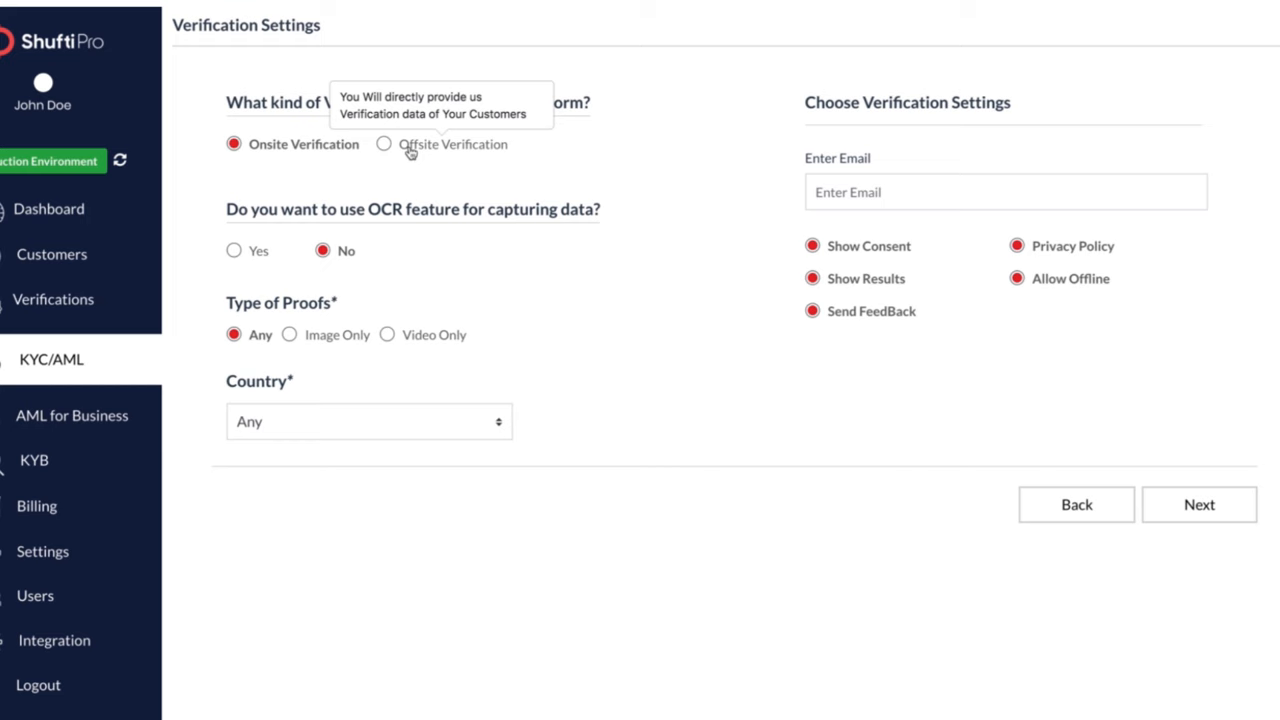
{"action": "left_click", "coordinate": [233, 250]}
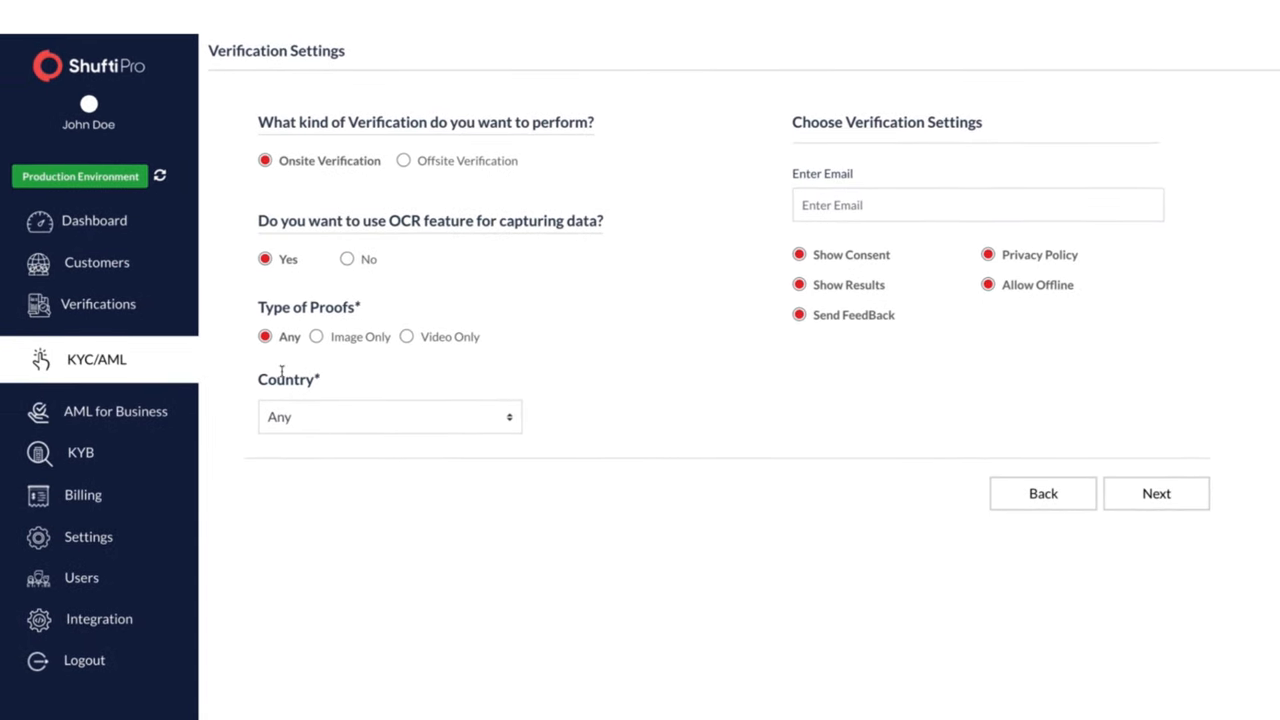
{"action": "left_click", "coordinate": [388, 416]}
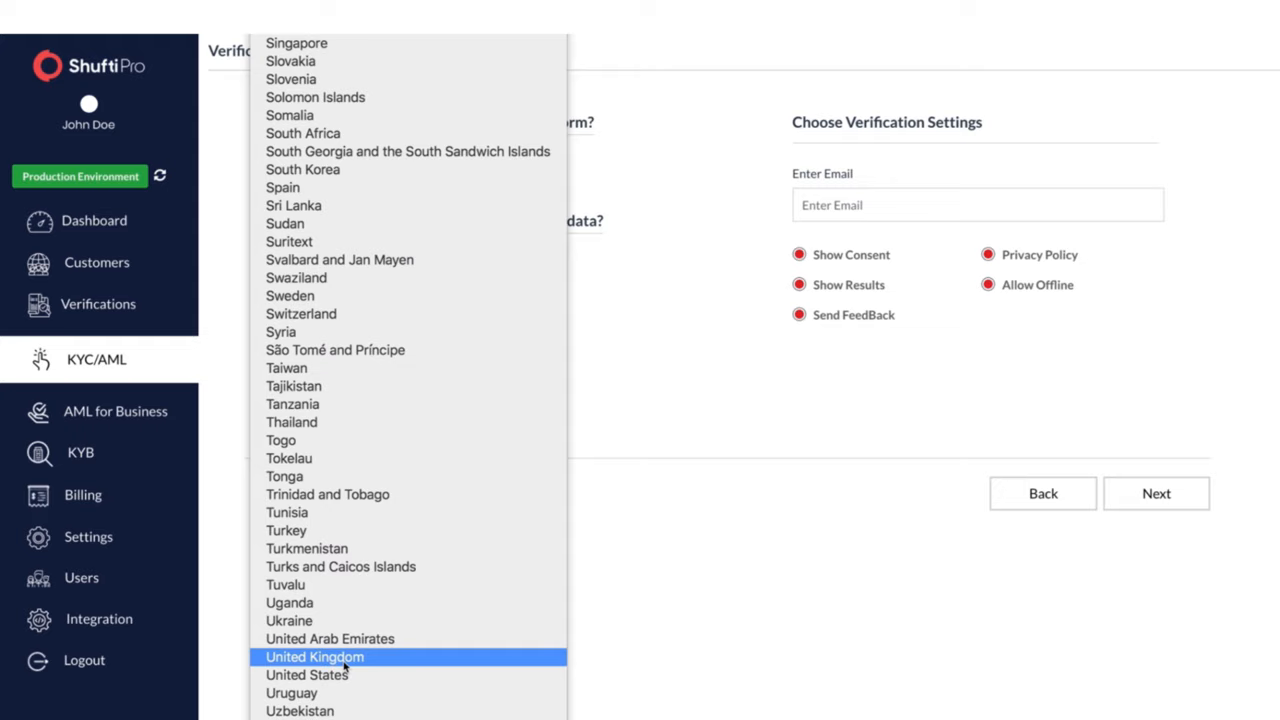
{"action": "left_click", "coordinate": [315, 657]}
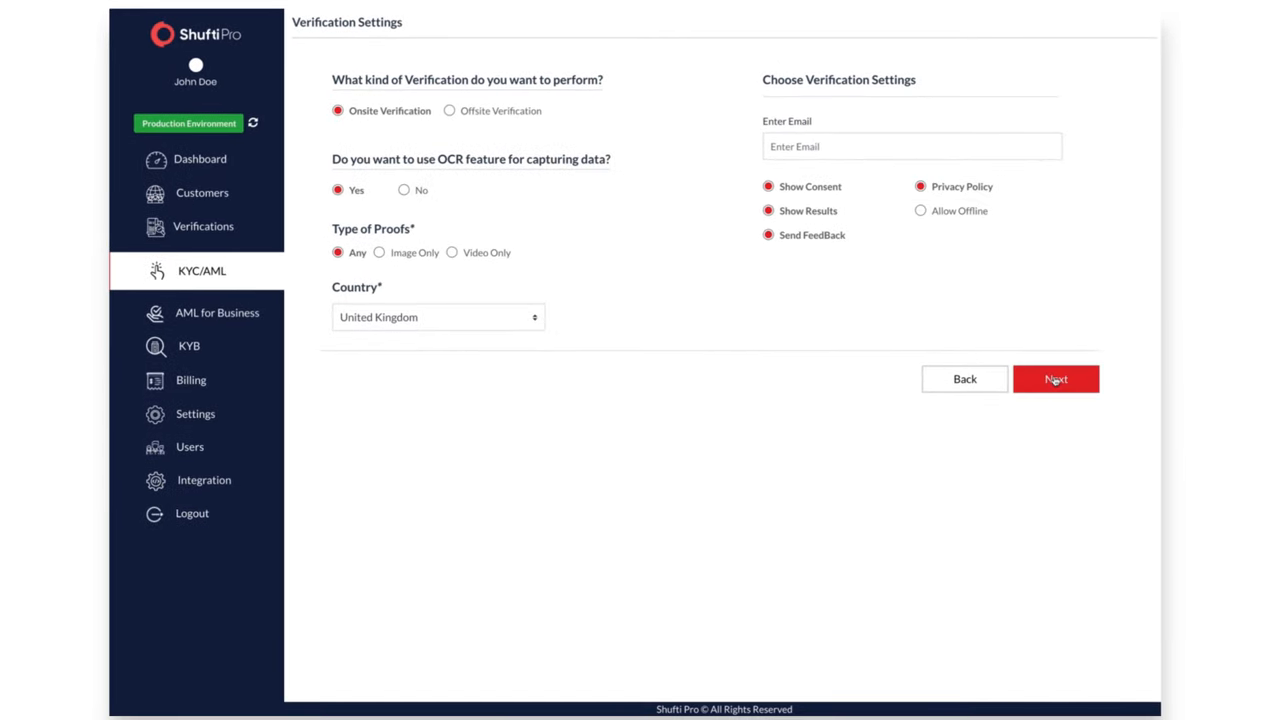
Verify date of birth, issue date, expiry date and document number, then finish setup.
{"action": "left_click", "coordinate": [1056, 378]}
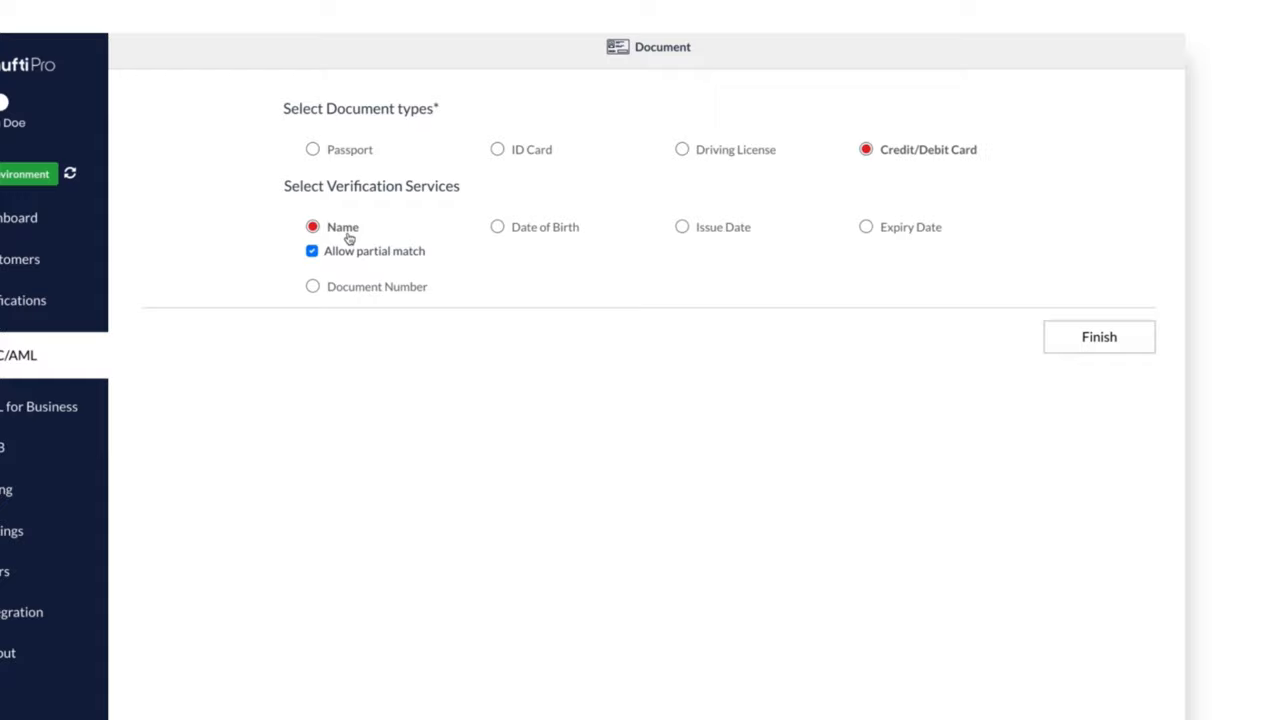
{"action": "left_click", "coordinate": [497, 226]}
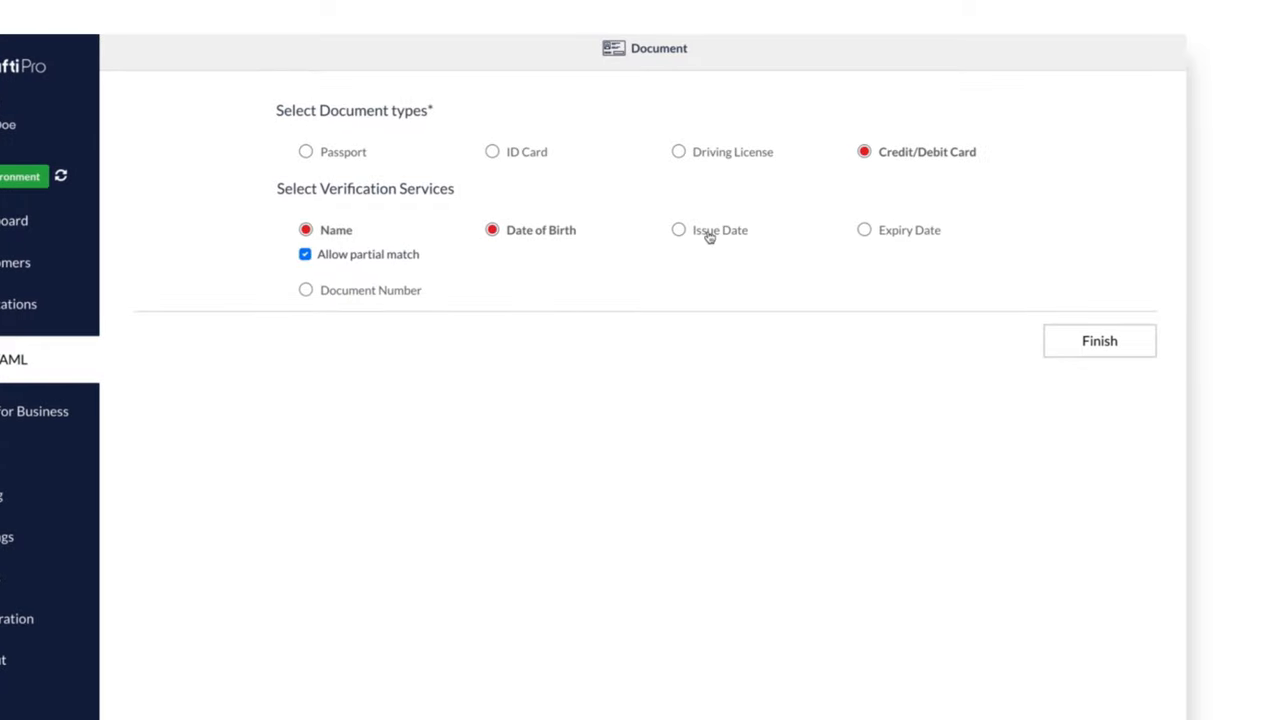
{"action": "left_click", "coordinate": [678, 230]}
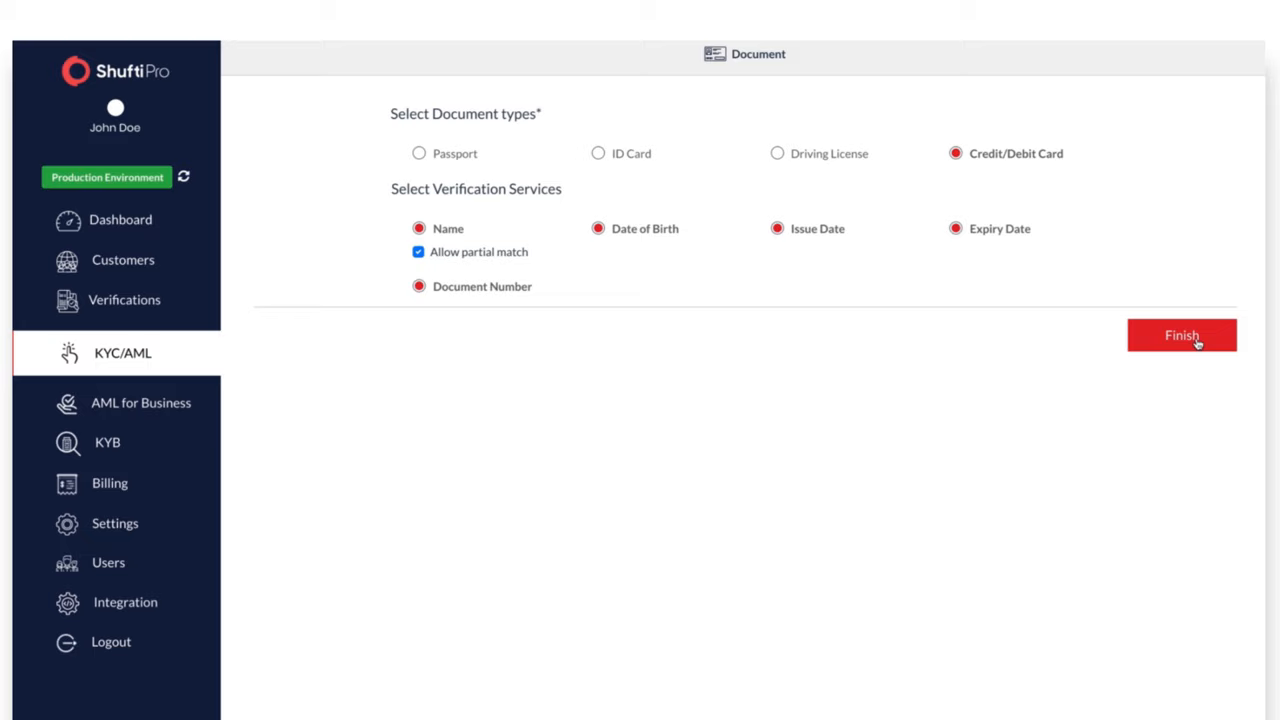
{"action": "left_click", "coordinate": [1182, 335]}
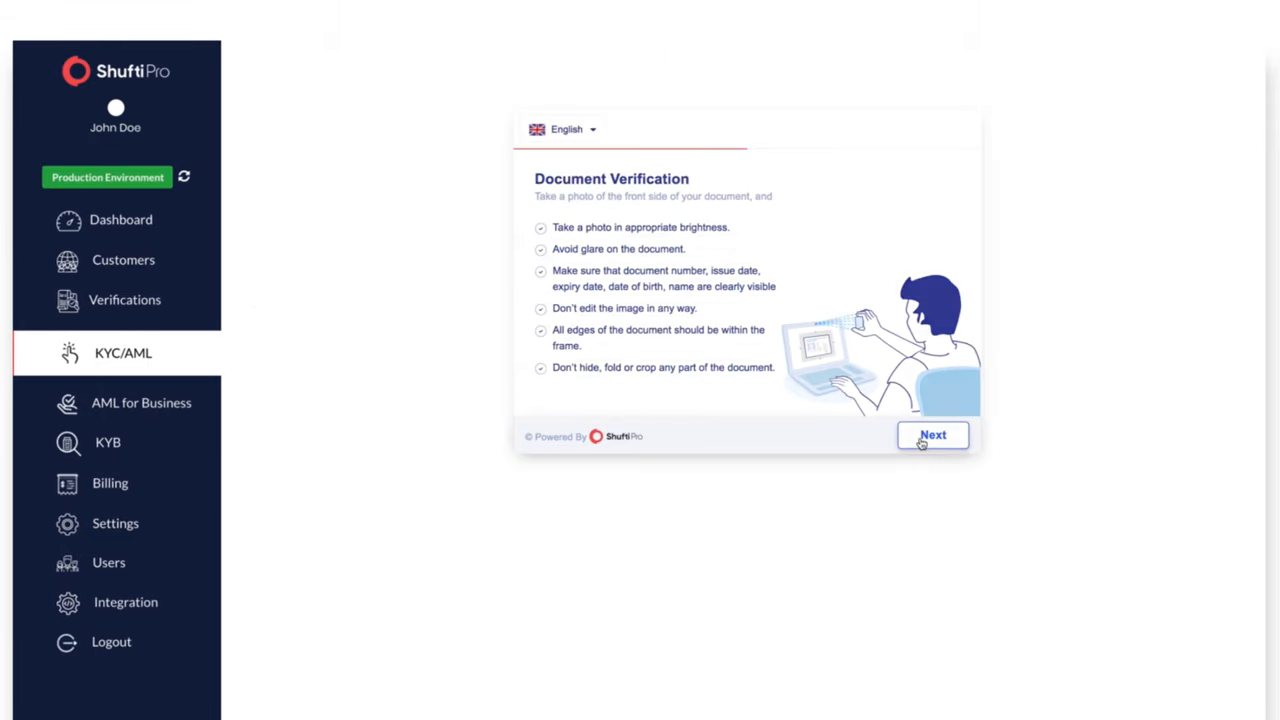
Accept the uploaded ID card image, enter its details and submit them.
{"action": "left_click", "coordinate": [932, 435]}
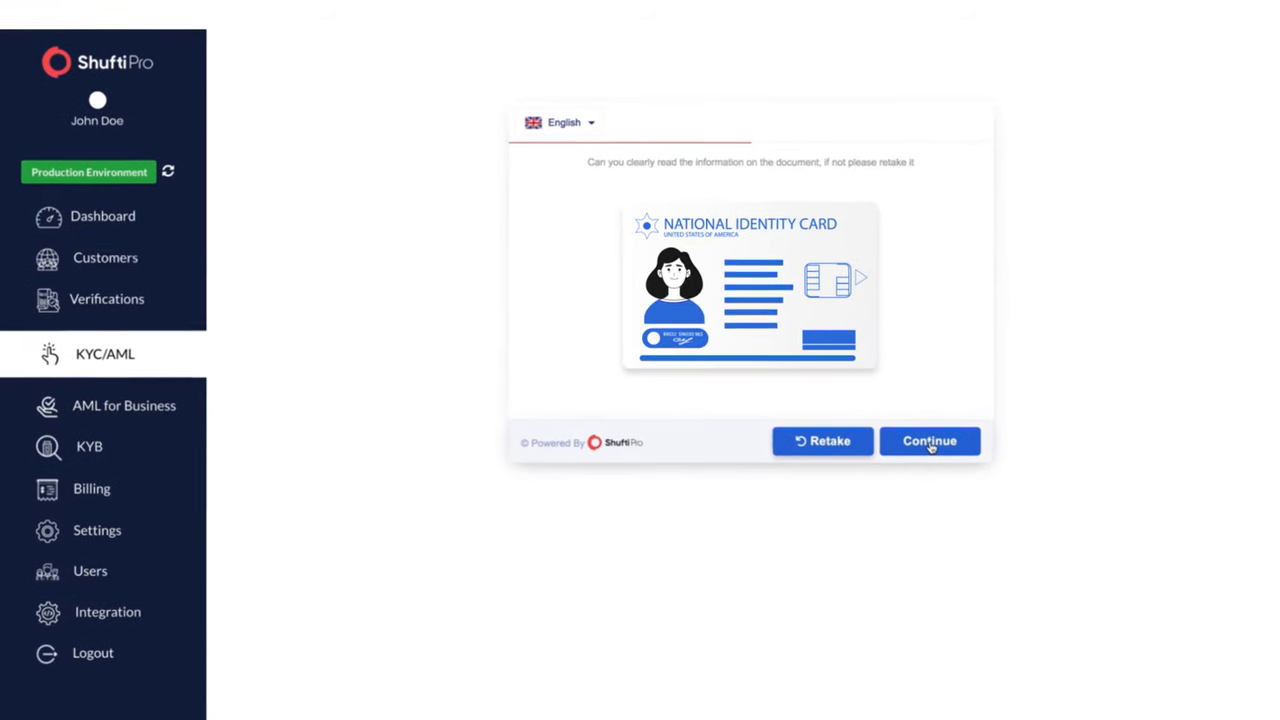
{"action": "left_click", "coordinate": [929, 441]}
{"action": "type", "text": "Jo"}
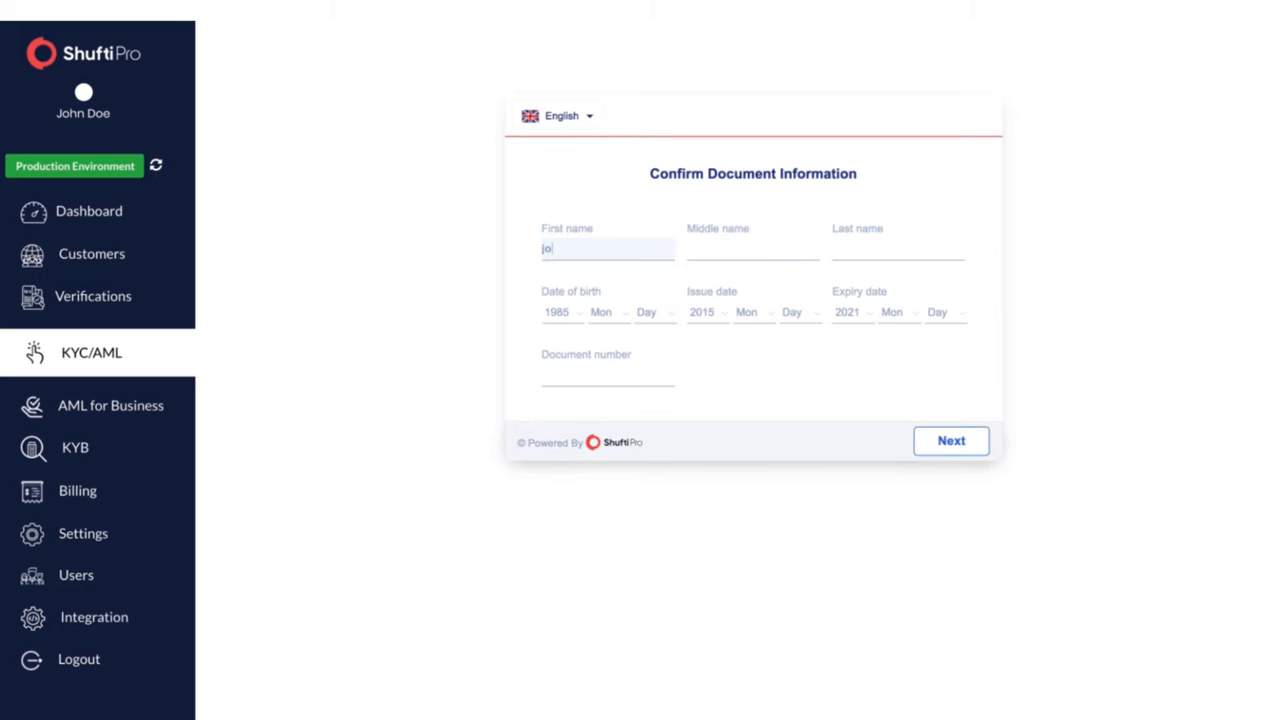
{"action": "left_click", "coordinate": [655, 312]}
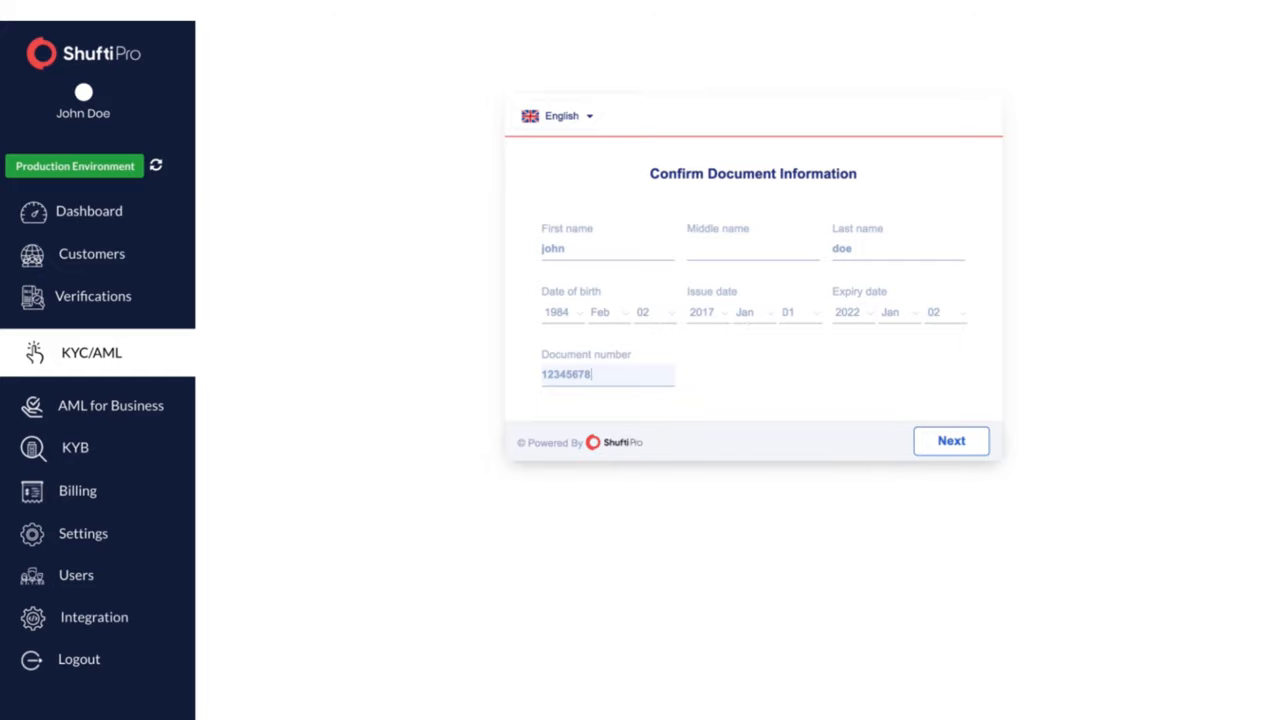
{"action": "left_click", "coordinate": [950, 440]}
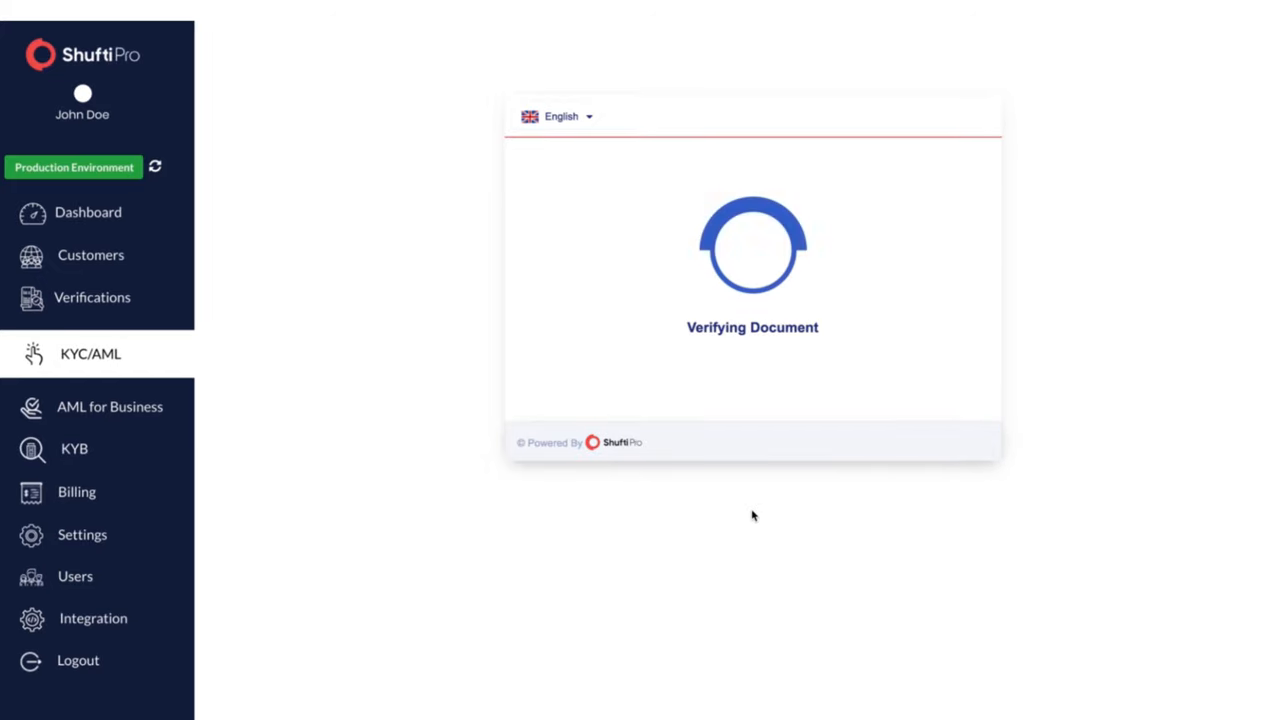